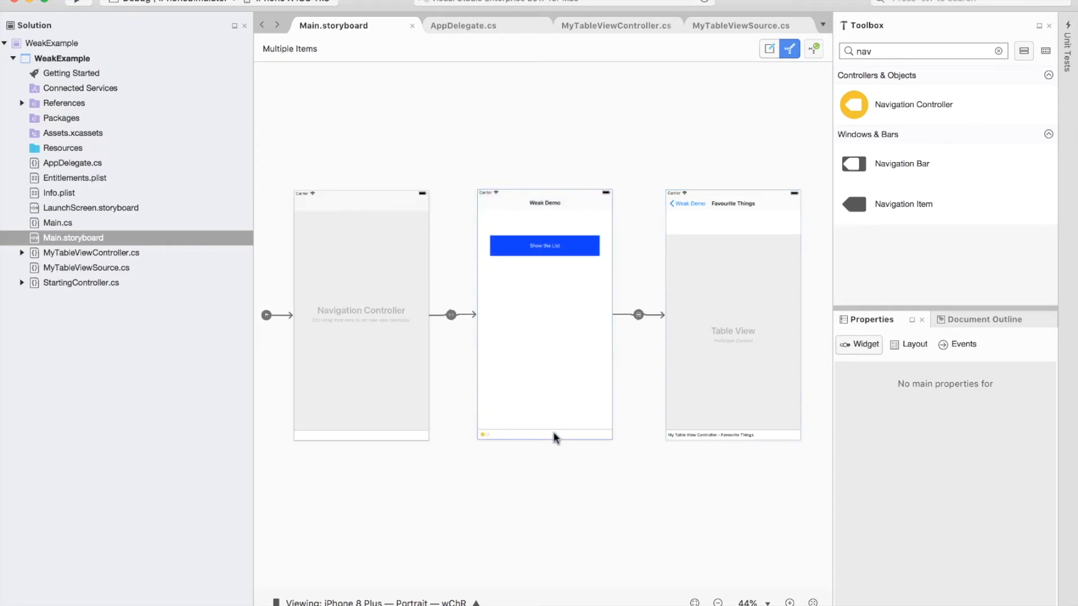
# Inspect the storyboard's Show the List button and Favourite Things scene, then view MyTableViewController.cs.
pyautogui.click(543, 246)
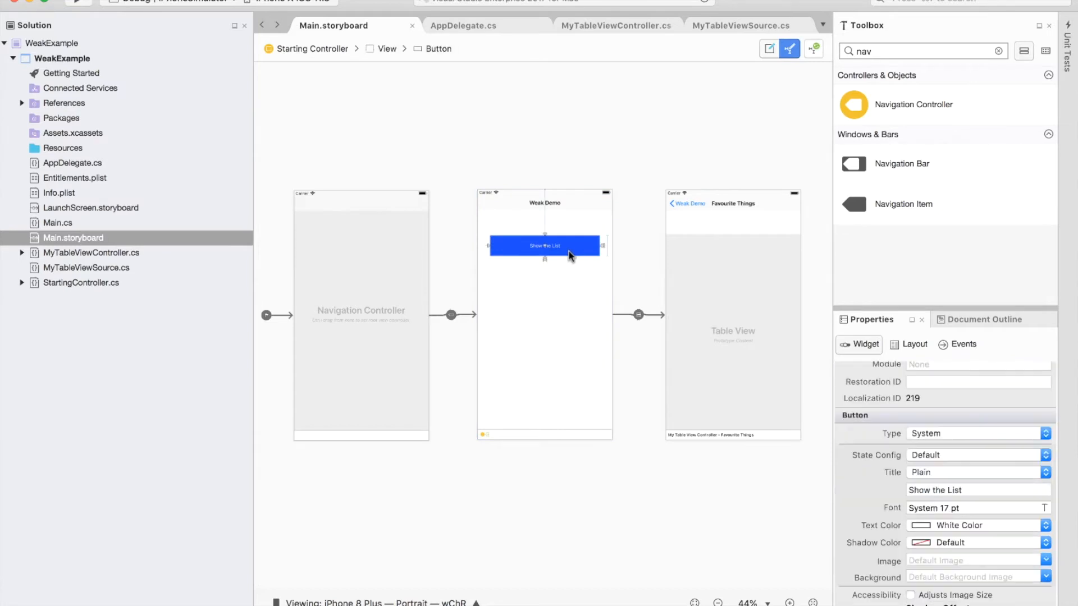
pyautogui.moveTo(740, 357)
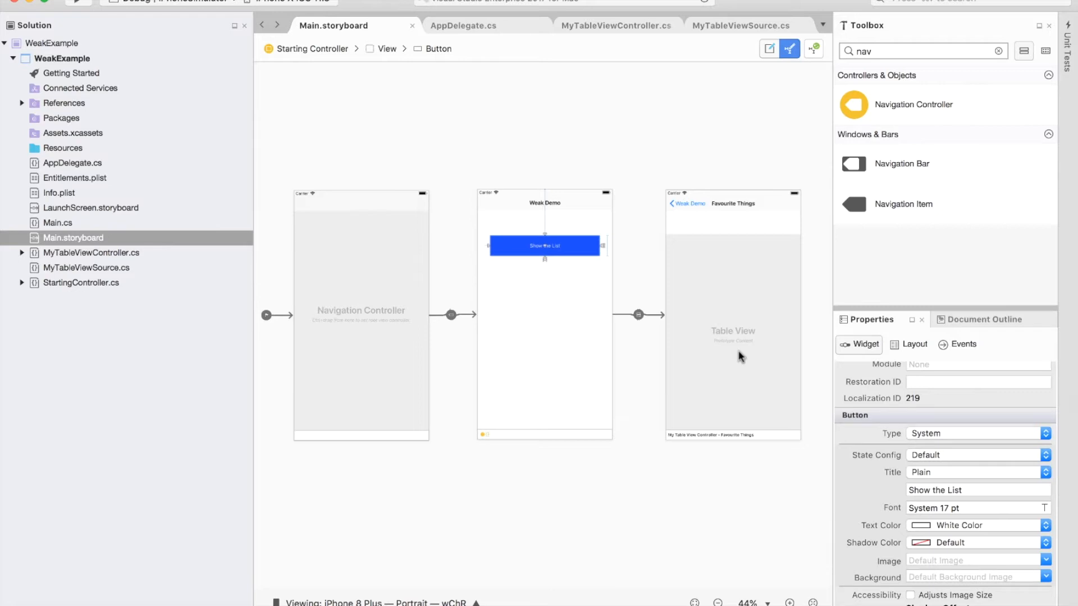
pyautogui.click(616, 26)
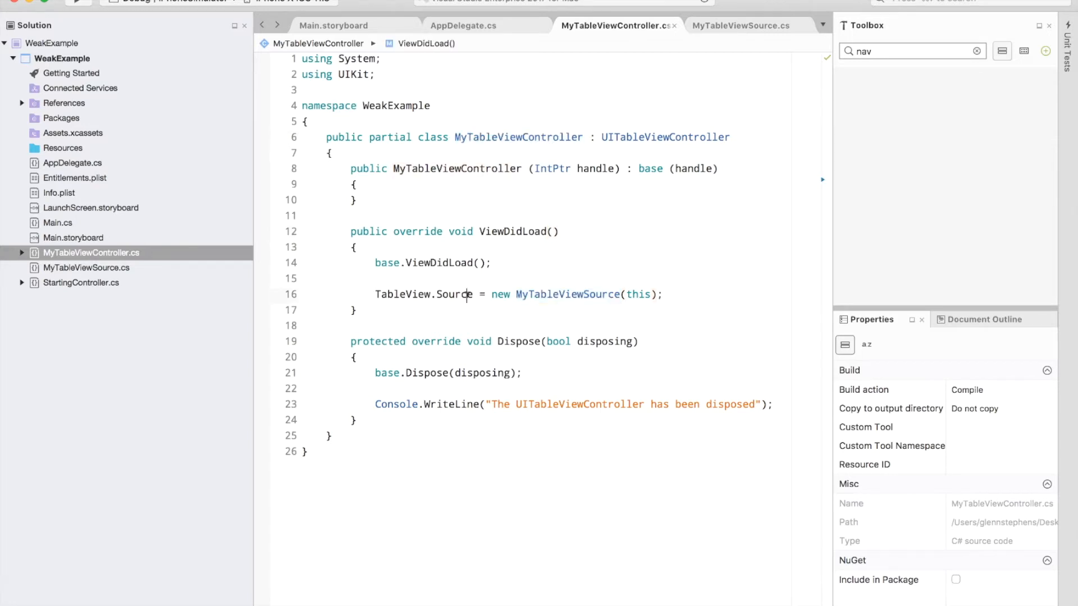
# Highlight the Source assignment and the passed controller in ViewDidLoad, then view MyTableViewSource.cs.
pyautogui.doubleClick(452, 294)
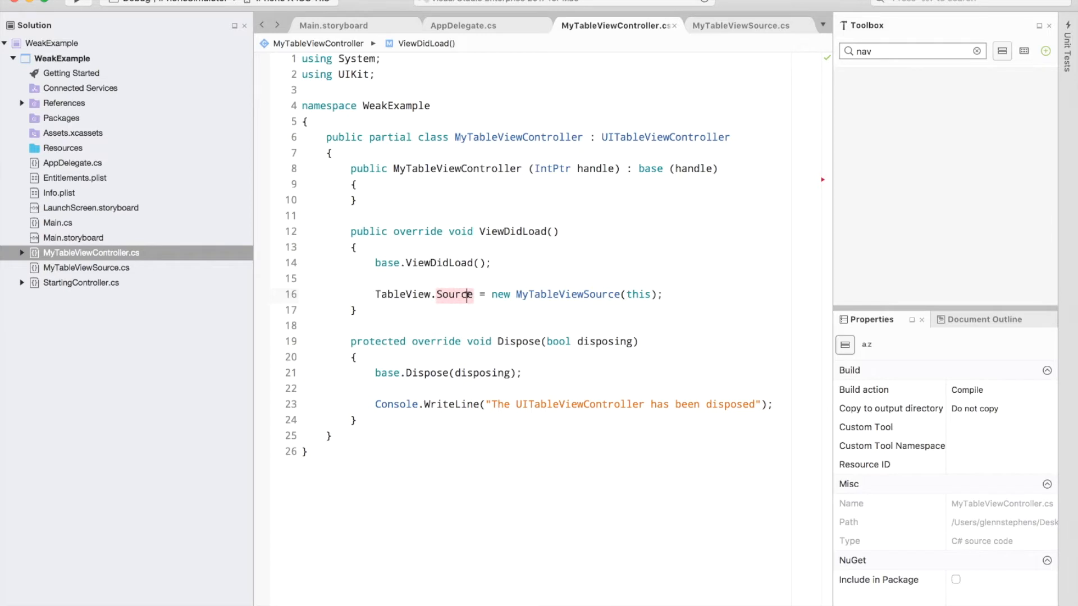
pyautogui.doubleClick(566, 294)
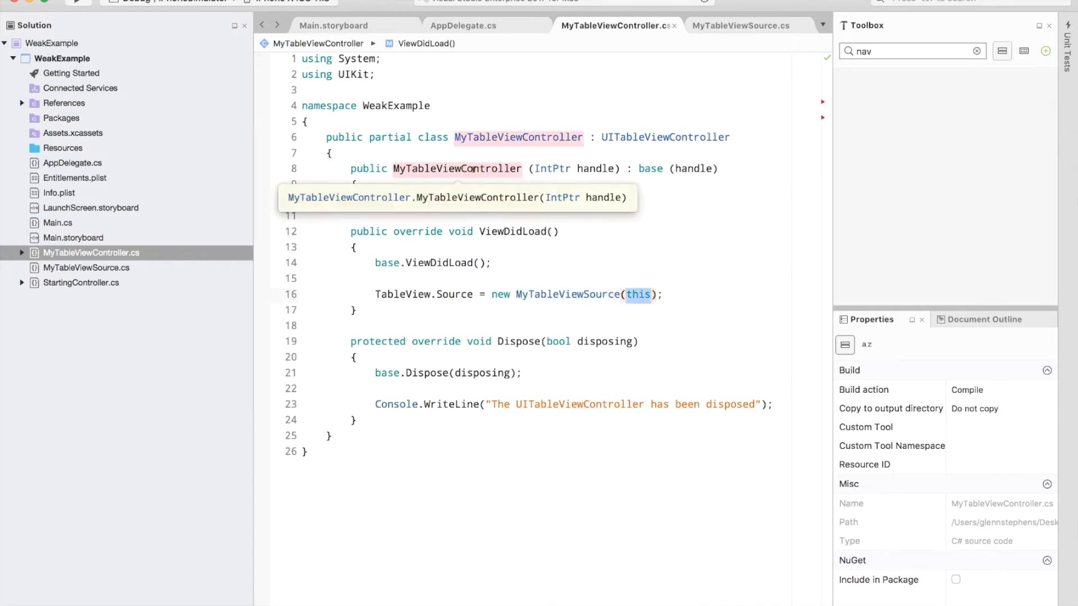
pyautogui.moveTo(632, 301)
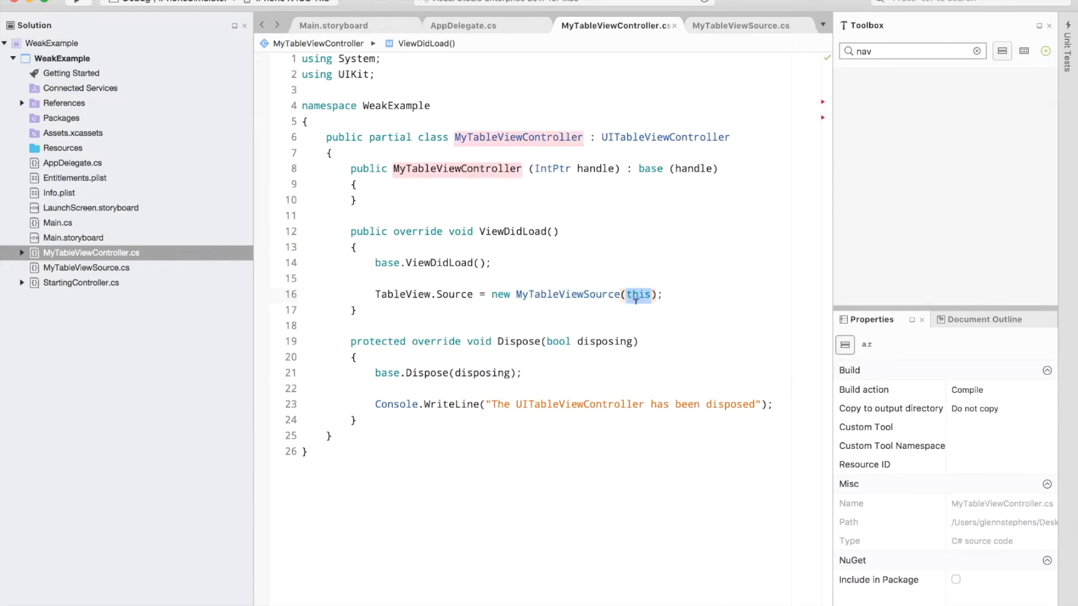
pyautogui.click(739, 26)
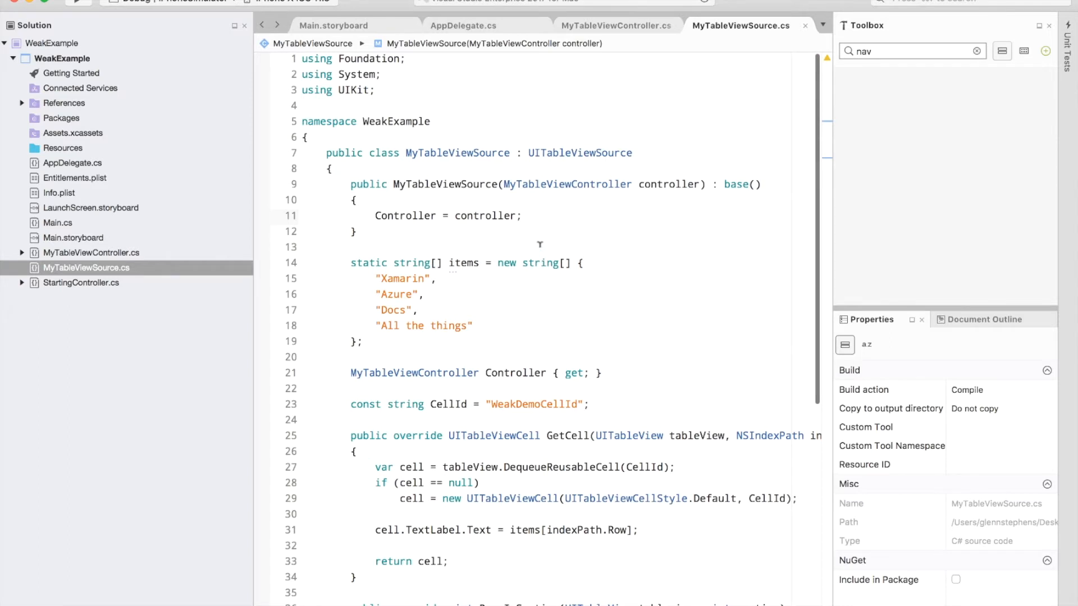
# Review the Controller = controller line in MyTableViewSource, then return to MyTableViewController.cs.
pyautogui.doubleClick(485, 215)
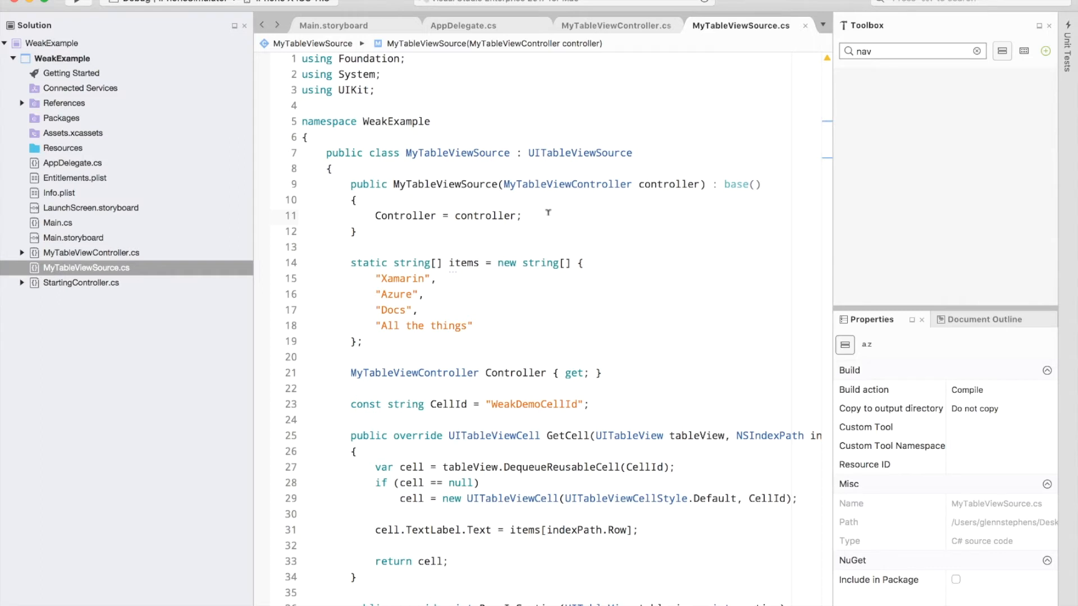
pyautogui.click(522, 215)
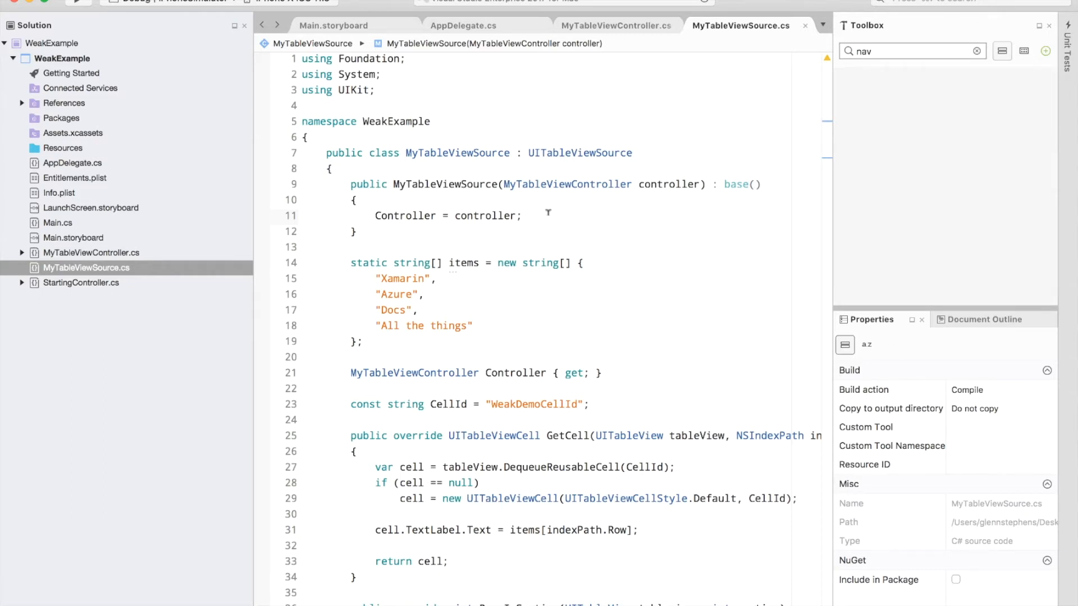
pyautogui.click(523, 216)
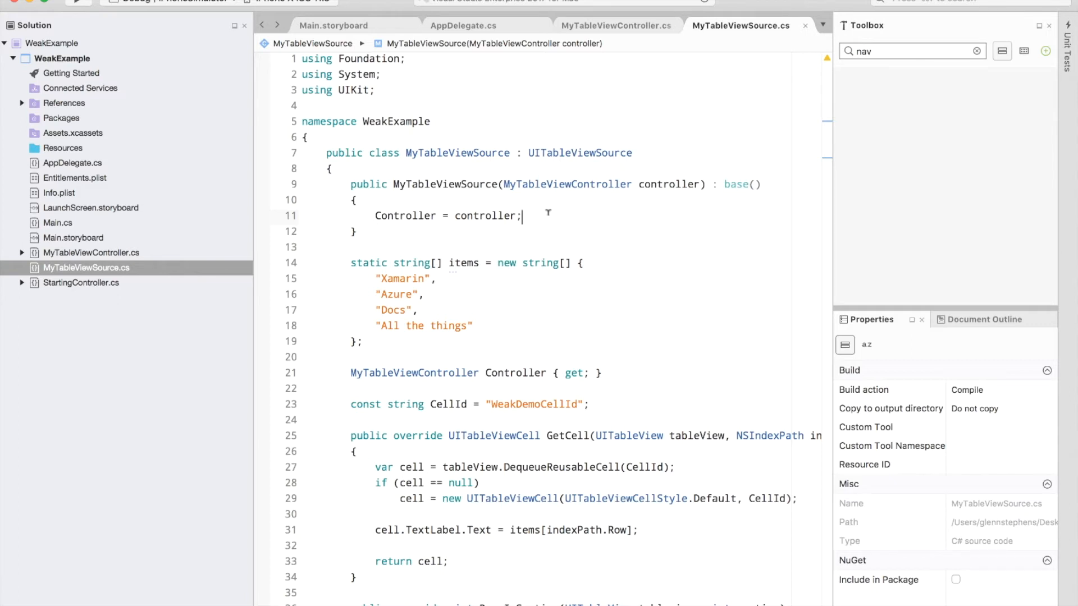
pyautogui.moveTo(627, 46)
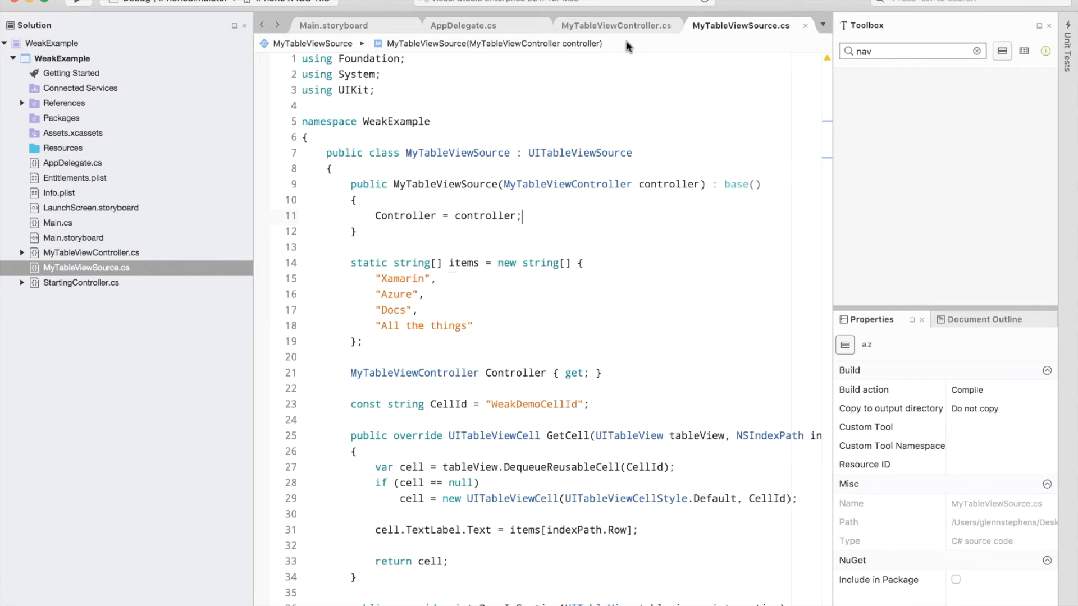
pyautogui.click(614, 26)
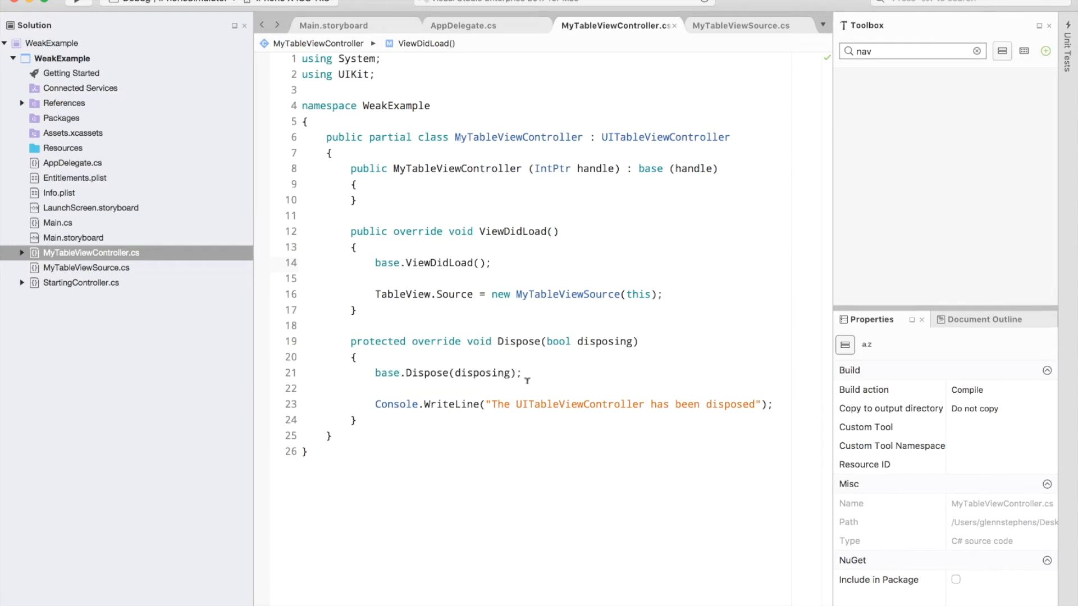
# Run WeakExample in the iPhone X simulator to reach the Weak Demo screen.
pyautogui.click(521, 372)
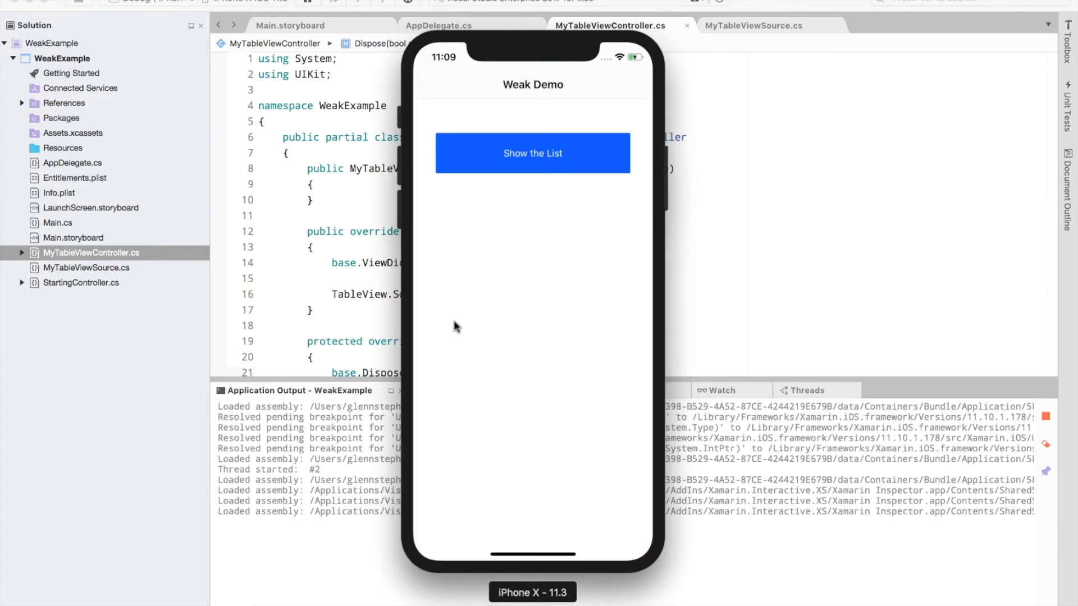
# Show the Favourite Things list, go back to Weak Demo, and return to the code with no disposed message logged.
pyautogui.click(532, 152)
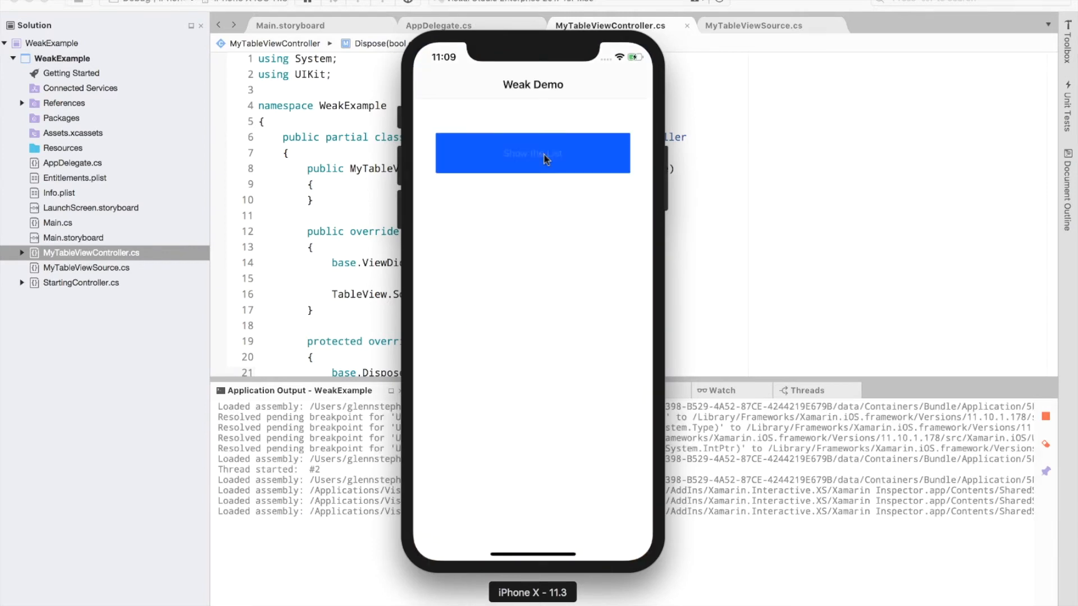
pyautogui.click(532, 154)
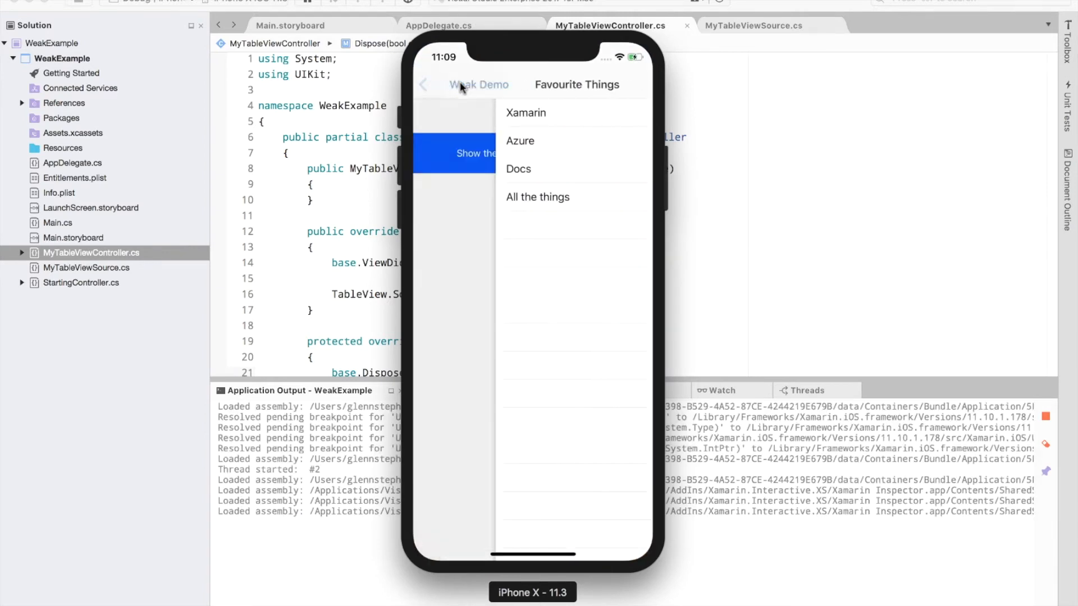
pyautogui.click(423, 85)
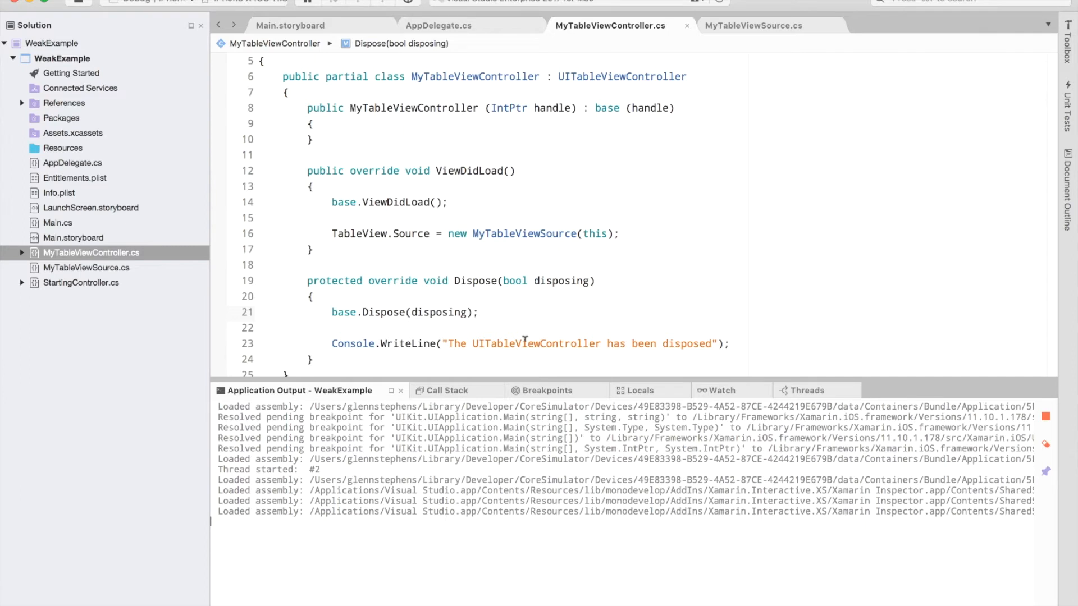
pyautogui.moveTo(522, 234)
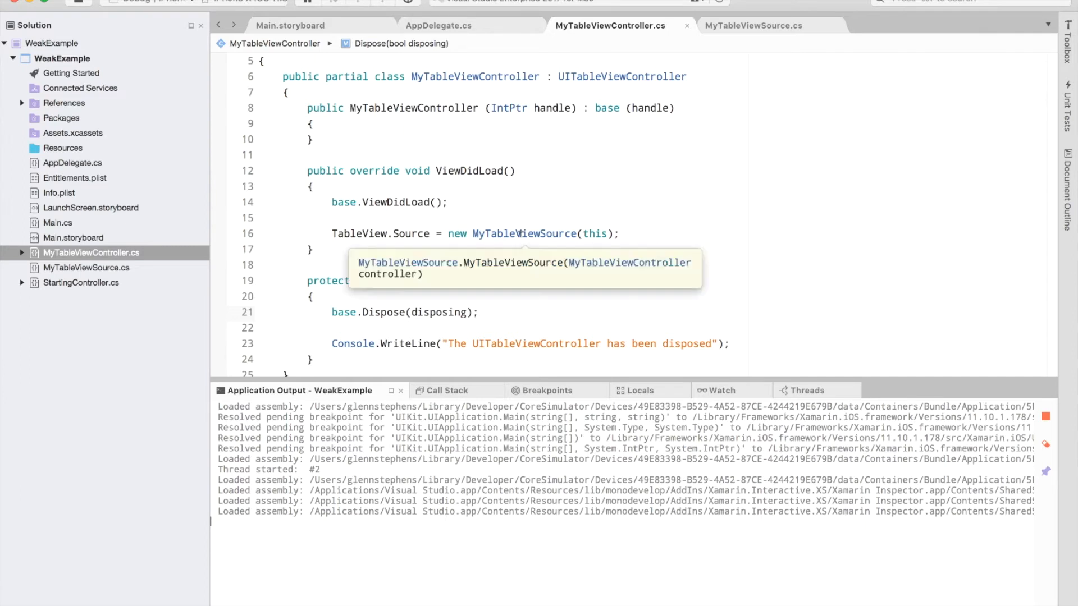
# Go to the MyTableViewSource definition and scroll to its MyTableViewController Controller property.
pyautogui.click(754, 25)
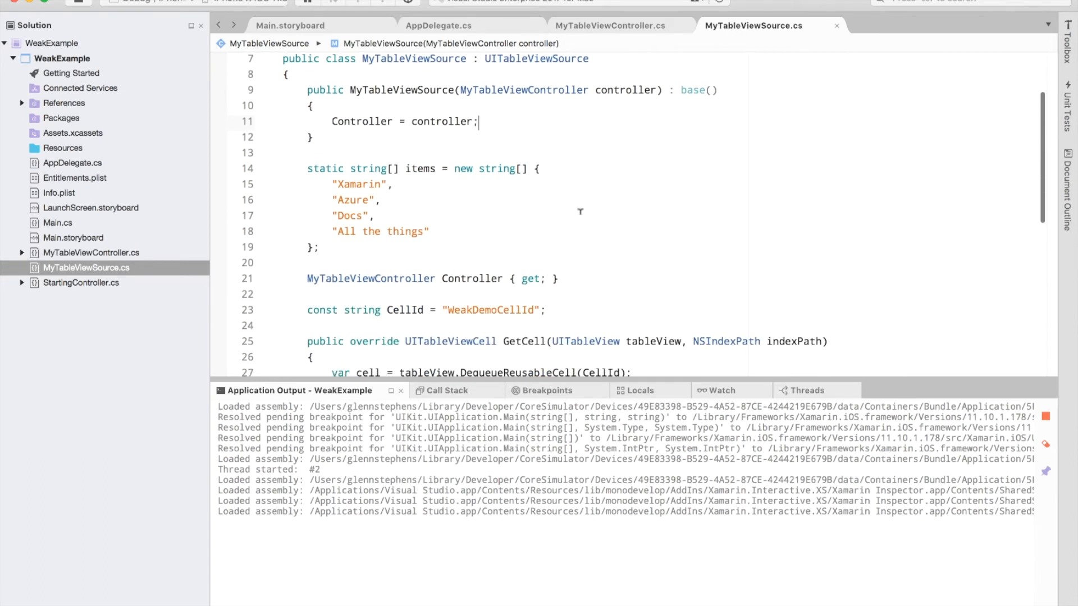
pyautogui.scroll(-3)
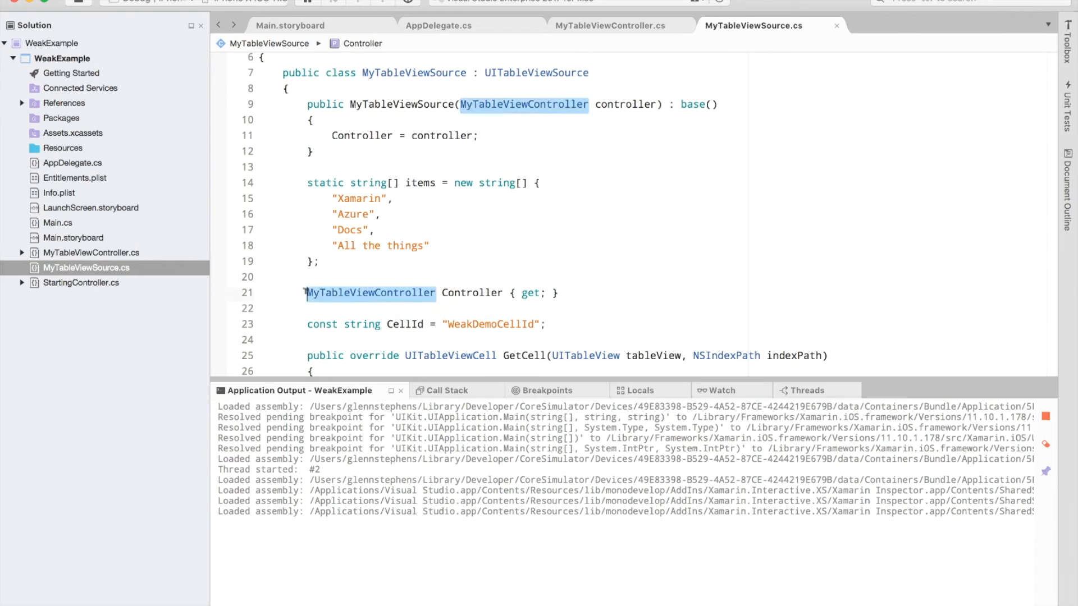
# Mark Controller with [Weak] and replace its { get; } accessor with a semicolon, making it a field.
pyautogui.write('[Weak]')
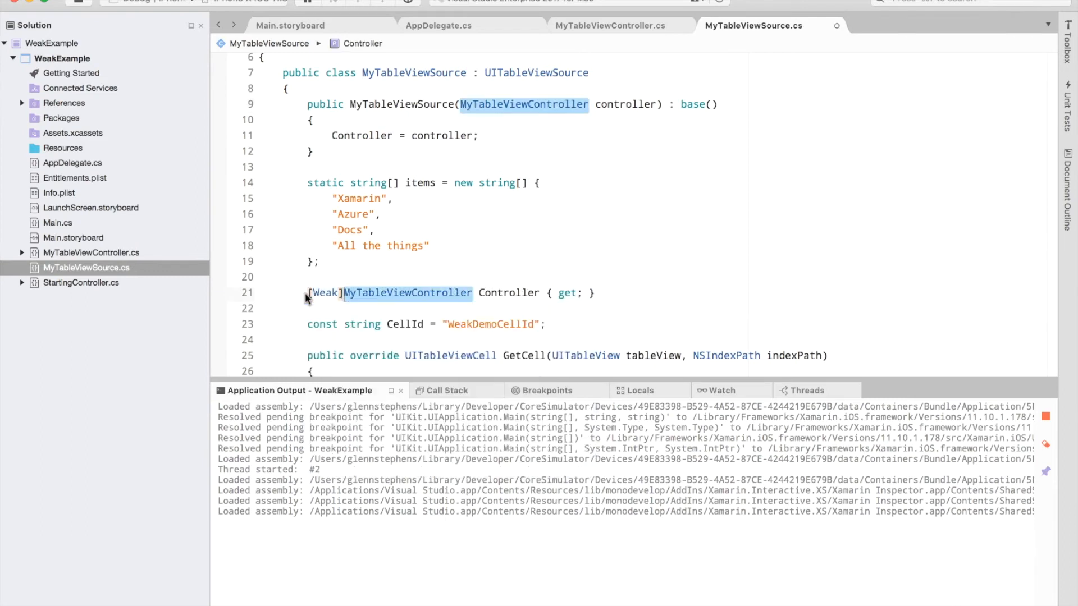
pyautogui.doubleClick(408, 293)
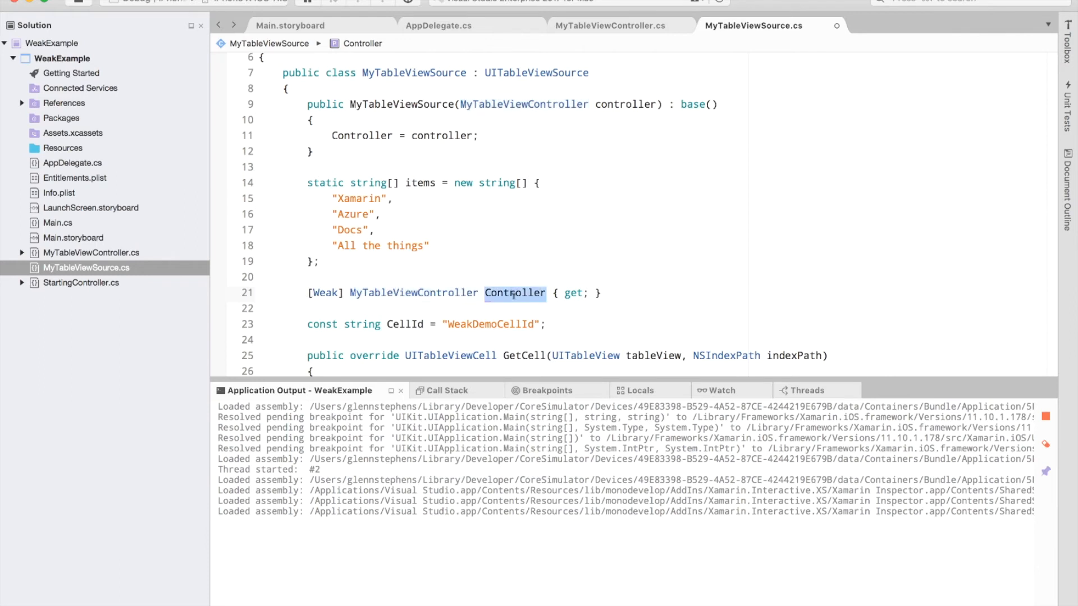
pyautogui.doubleClick(514, 293)
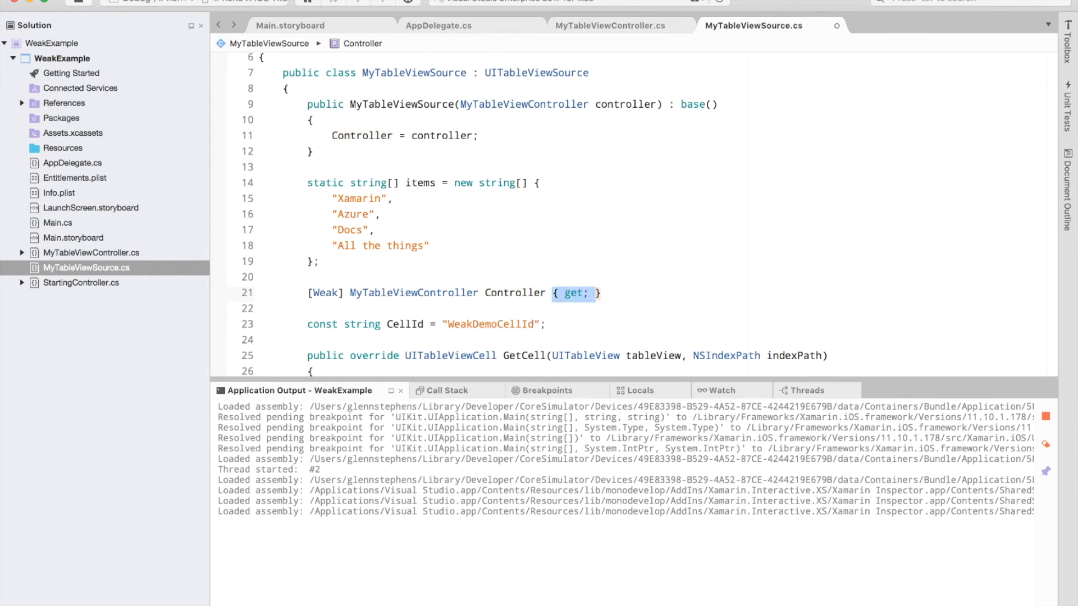
pyautogui.write(';')
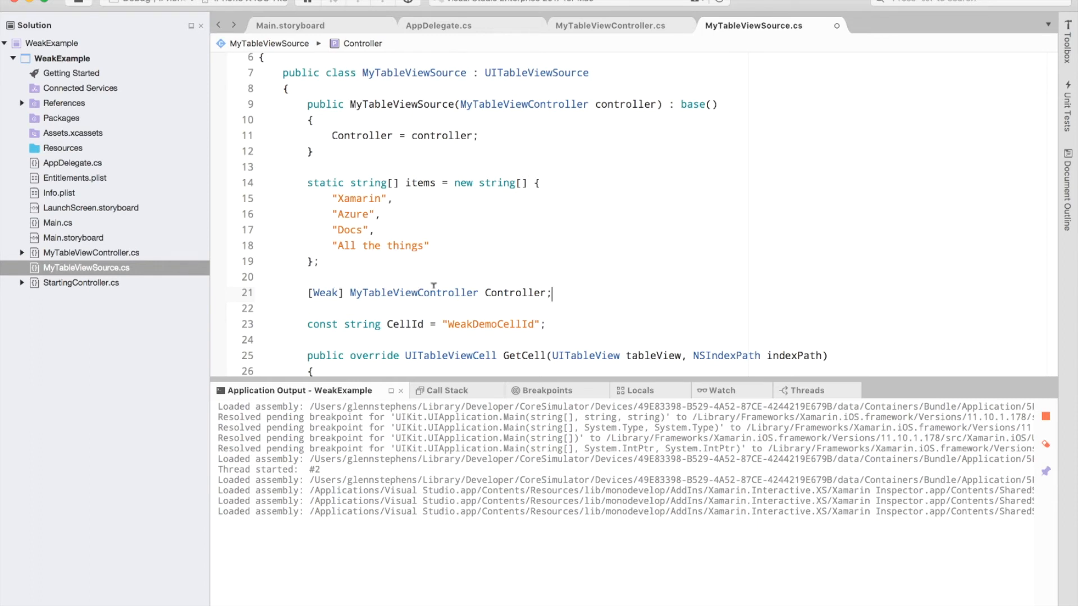
pyautogui.doubleClick(514, 292)
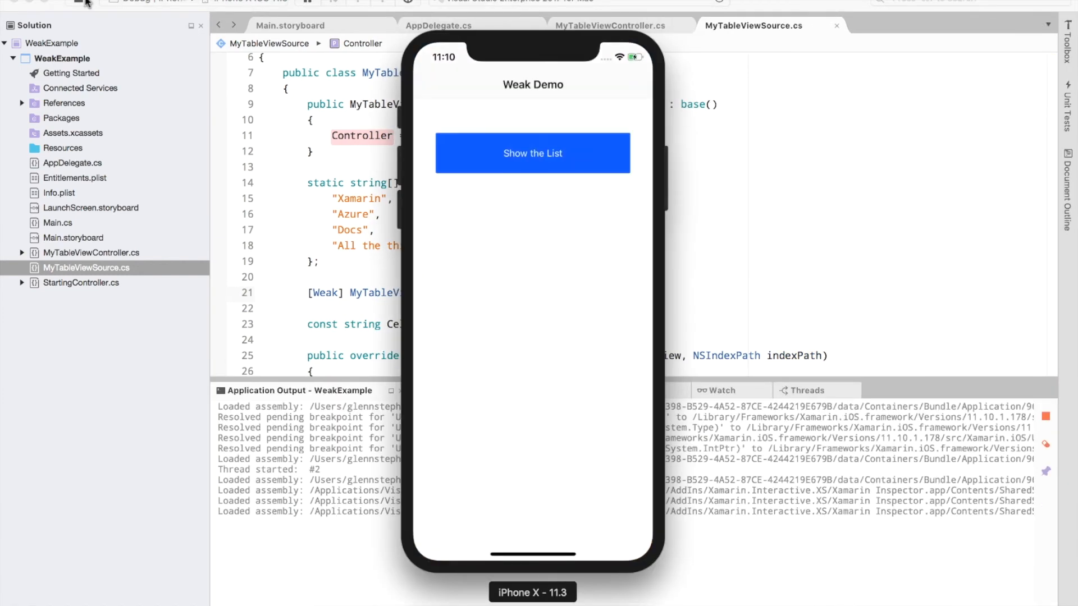
# Show the list and return to Weak Demo so Application Output logs the table controller being disposed.
pyautogui.click(532, 153)
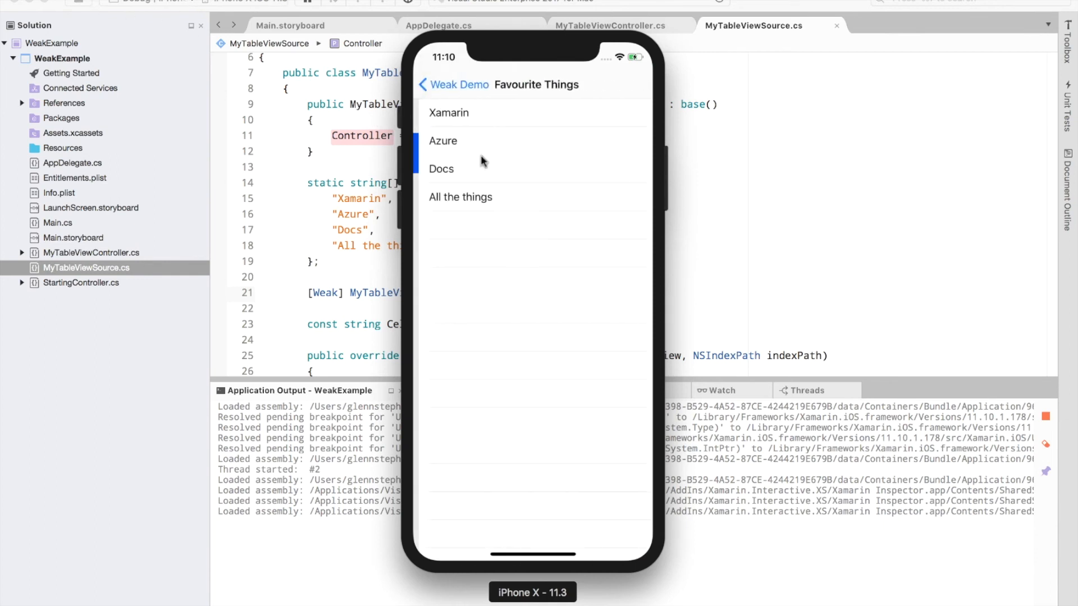
pyautogui.click(444, 141)
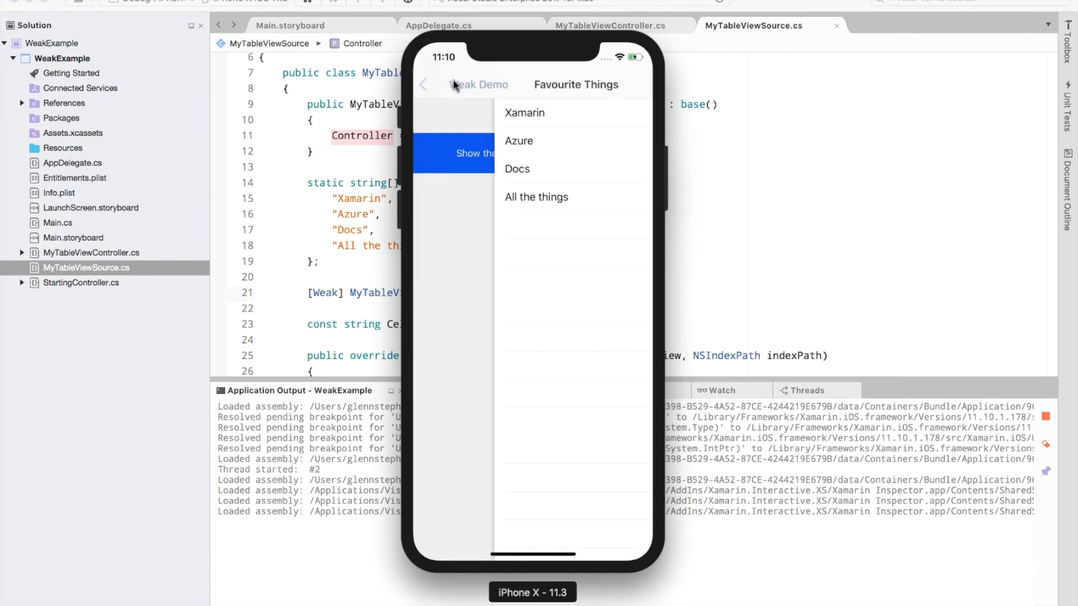
pyautogui.click(423, 84)
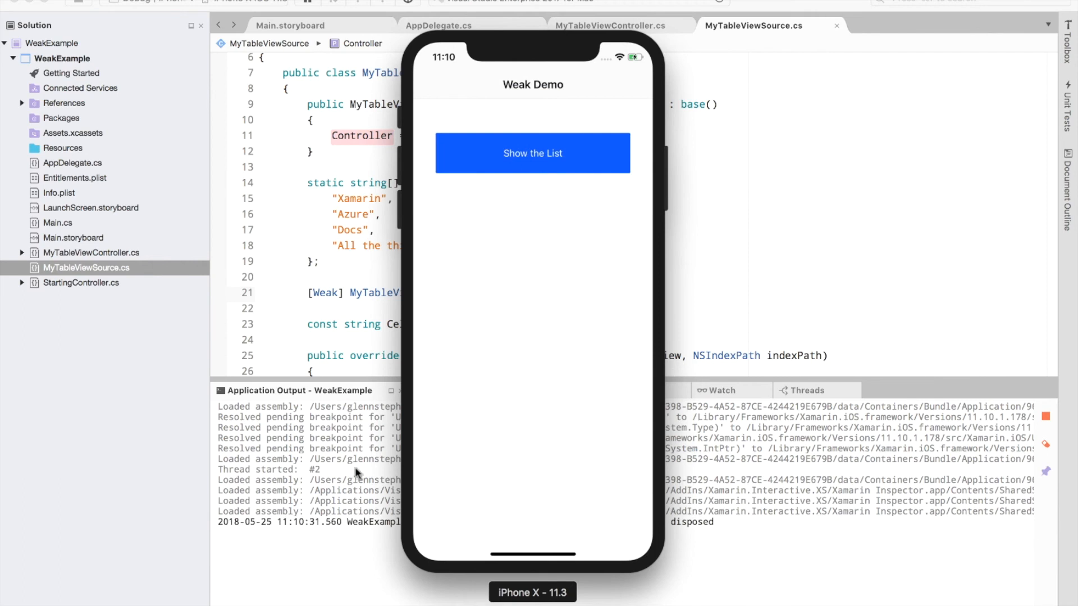